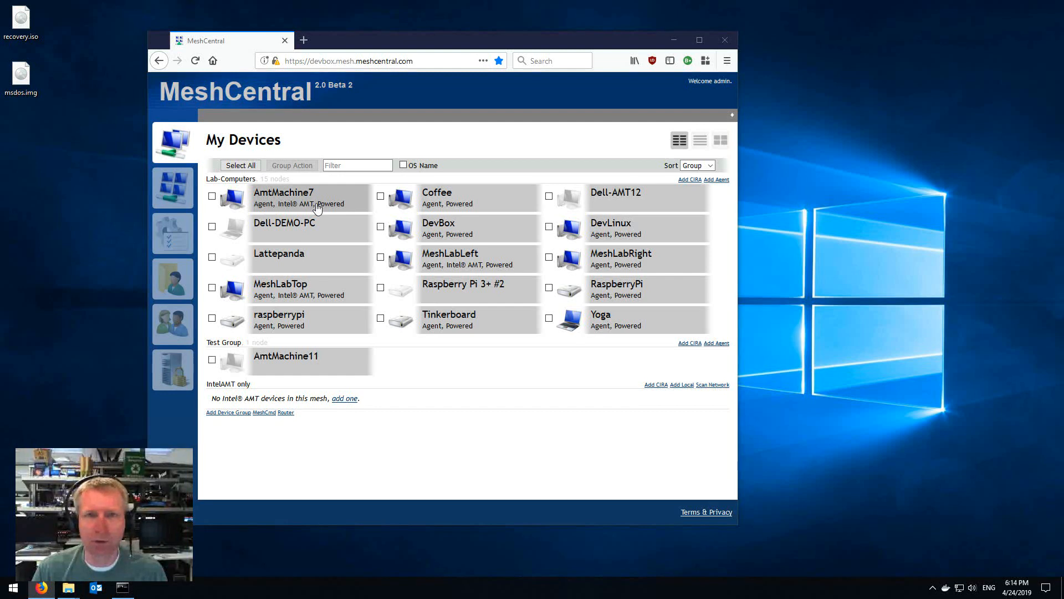
Step: Bring up AmtMachine7's device page from the device list
{"action": "left_click", "coordinate": [283, 192]}
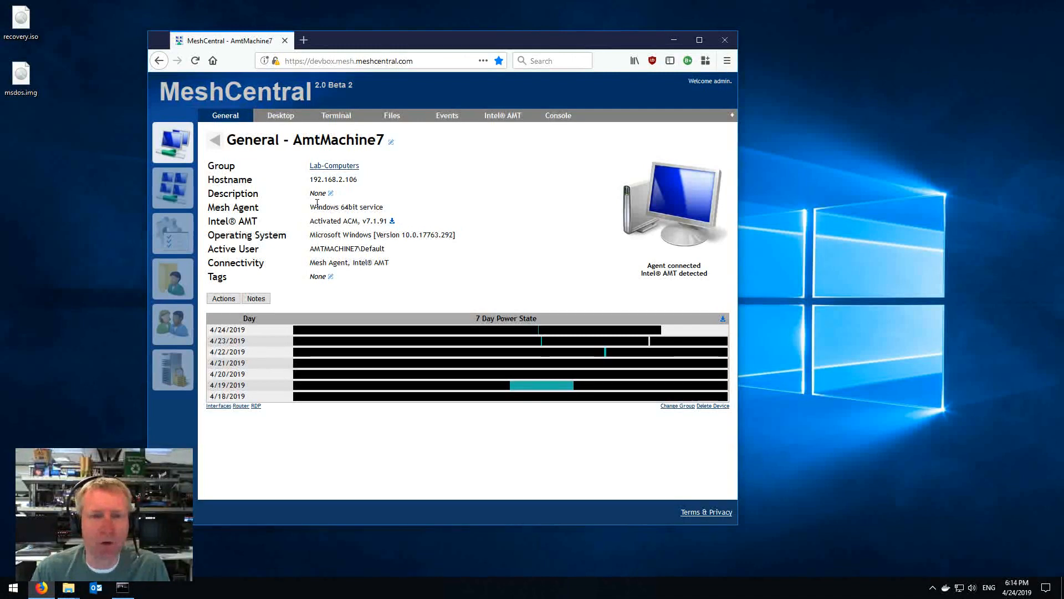
{"action": "left_click", "coordinate": [214, 140]}
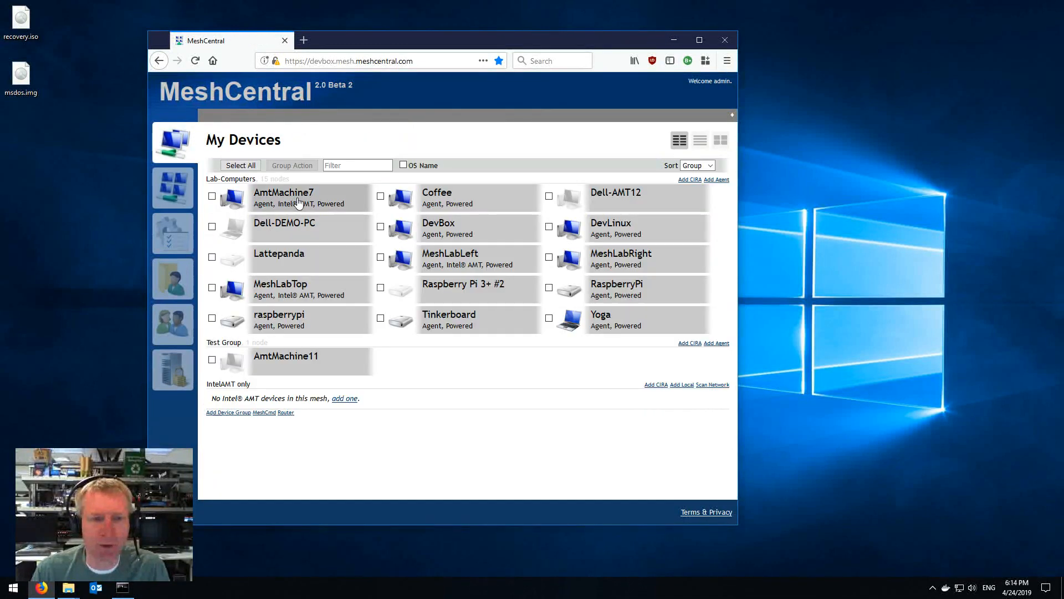
{"action": "left_click", "coordinate": [283, 192]}
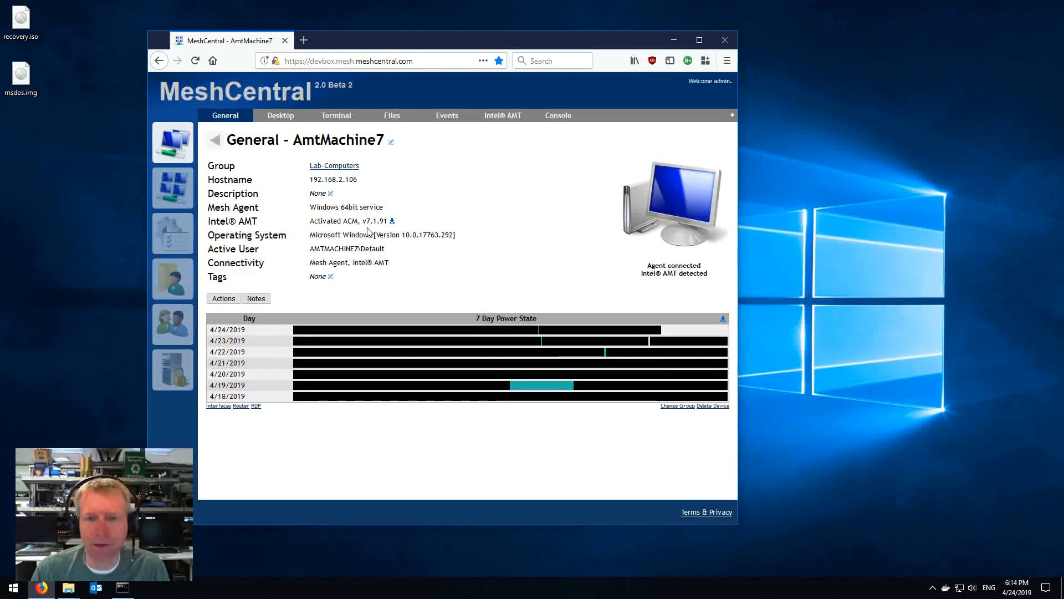
Step: Connect to AmtMachine7's Intel AMT and switch to its Remote Desktop view
{"action": "left_click", "coordinate": [501, 114]}
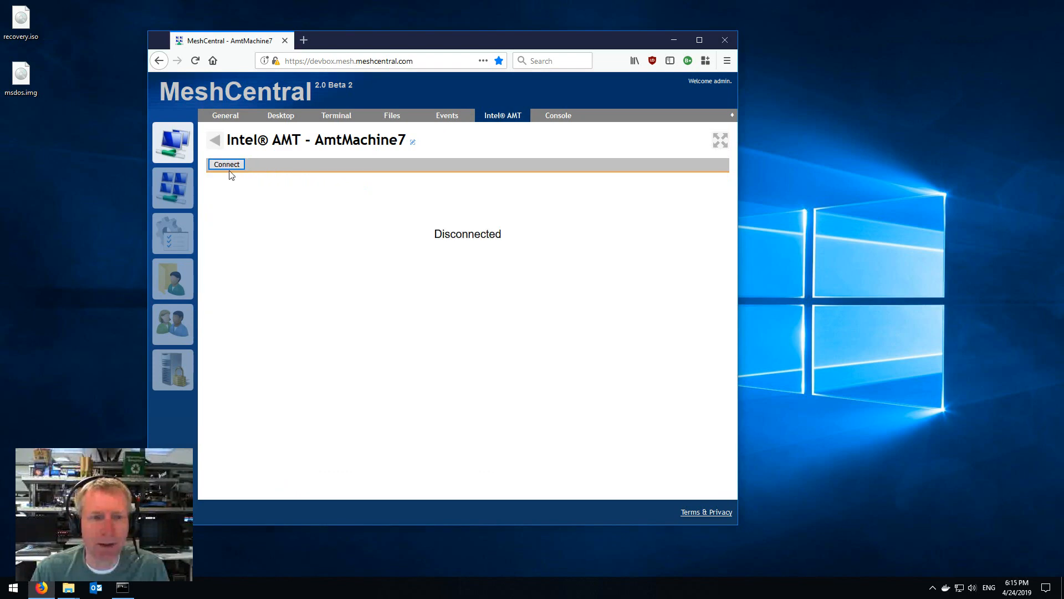
{"action": "left_click", "coordinate": [226, 165]}
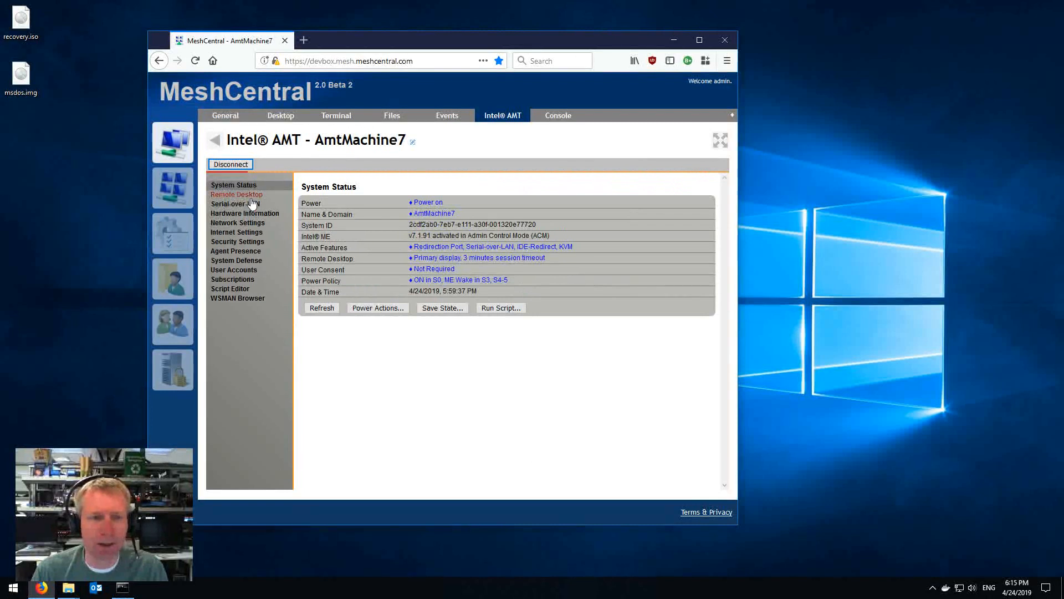
{"action": "left_click", "coordinate": [236, 194]}
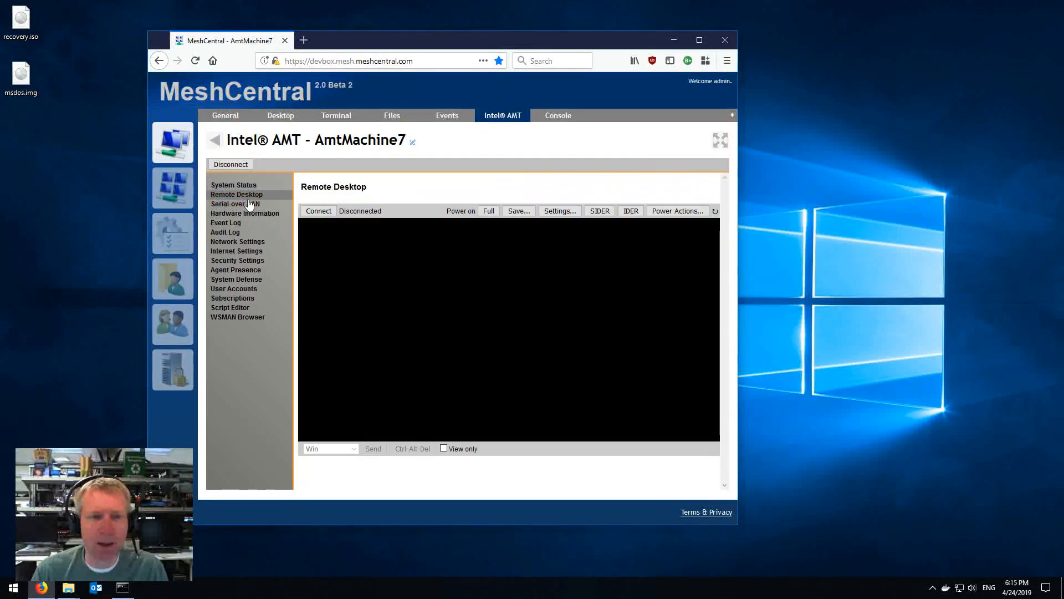
{"action": "mouse_move", "coordinate": [665, 240]}
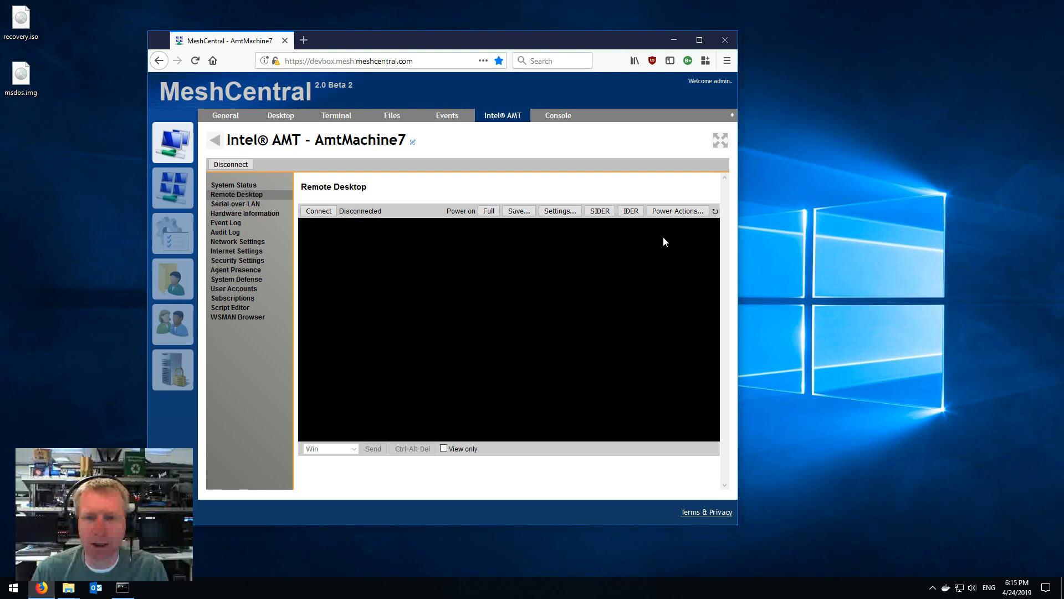
Step: Connect the Intel AMT remote desktop so AmtMachine7's Windows desktop shows live
{"action": "left_click", "coordinate": [318, 210]}
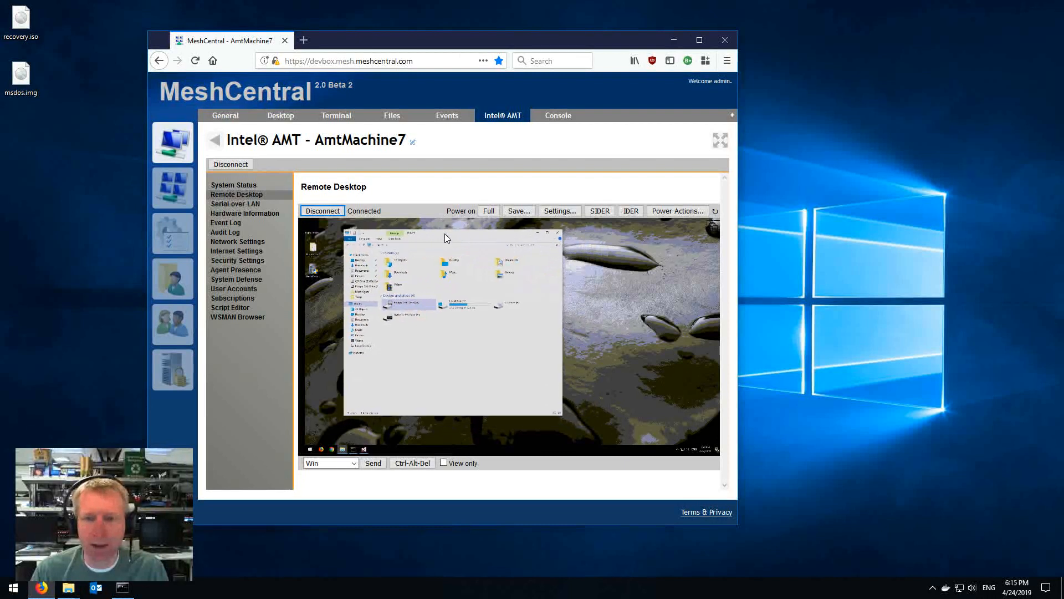
{"action": "mouse_move", "coordinate": [618, 262]}
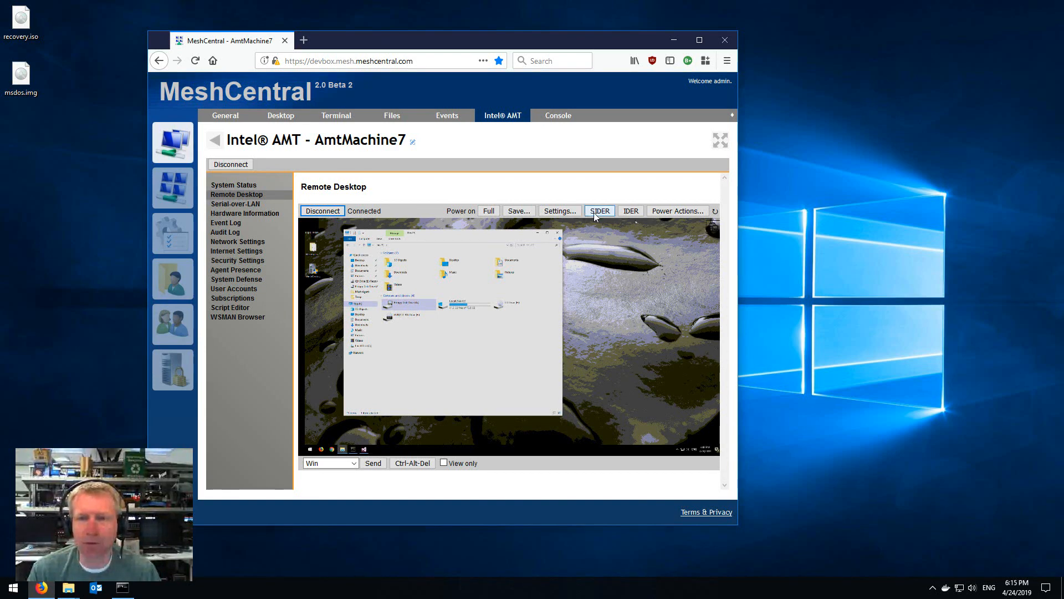
{"action": "mouse_move", "coordinate": [598, 211]}
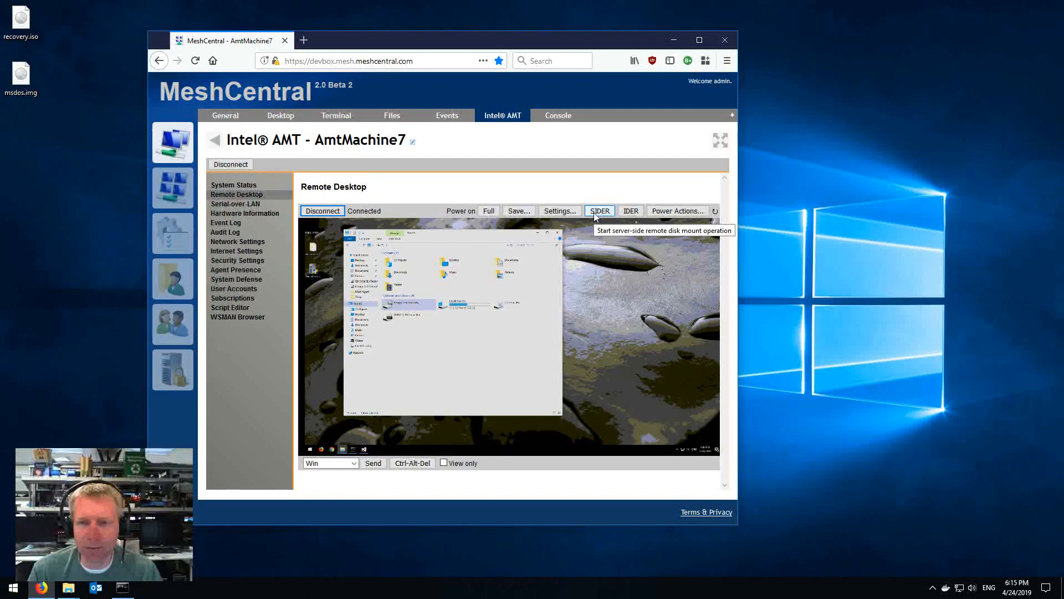
{"action": "mouse_move", "coordinate": [631, 210]}
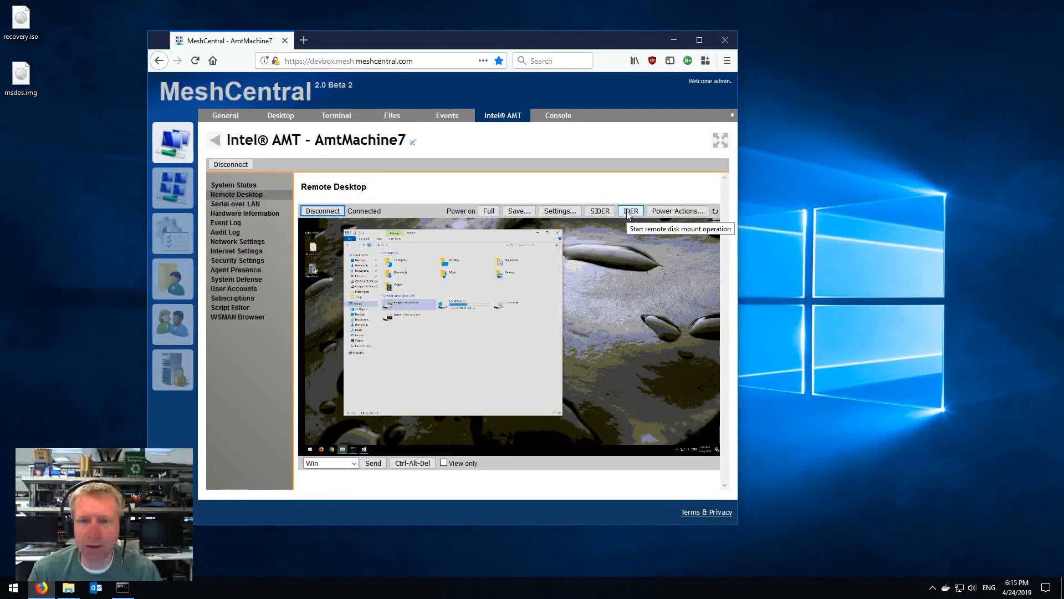
Step: Set IDER storage redirection to msdos.img floppy, recovery.iso CD-ROM, Graceful session start
{"action": "left_click", "coordinate": [629, 211]}
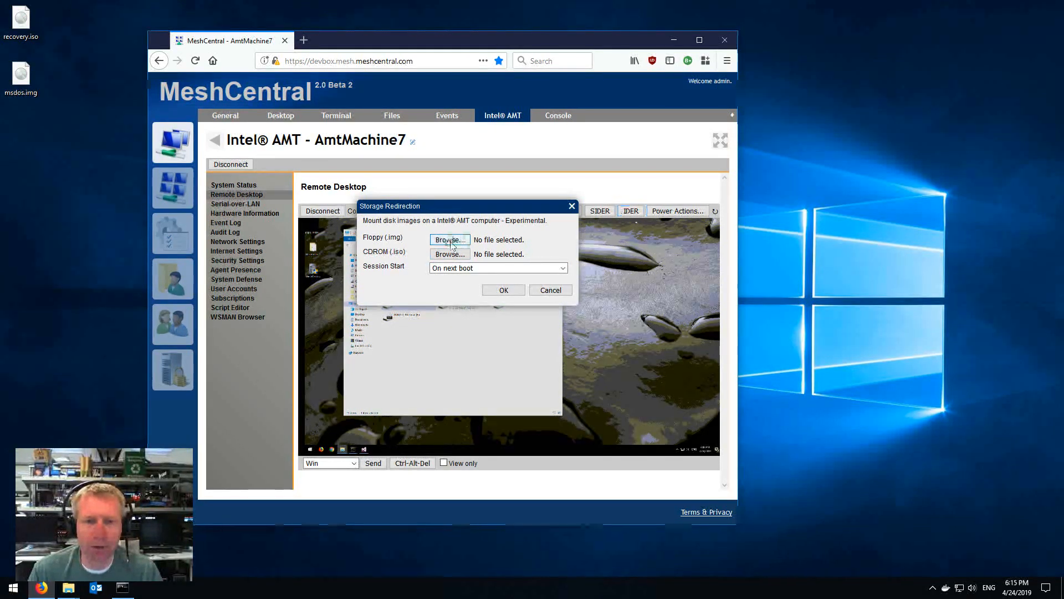
{"action": "left_click", "coordinate": [449, 239]}
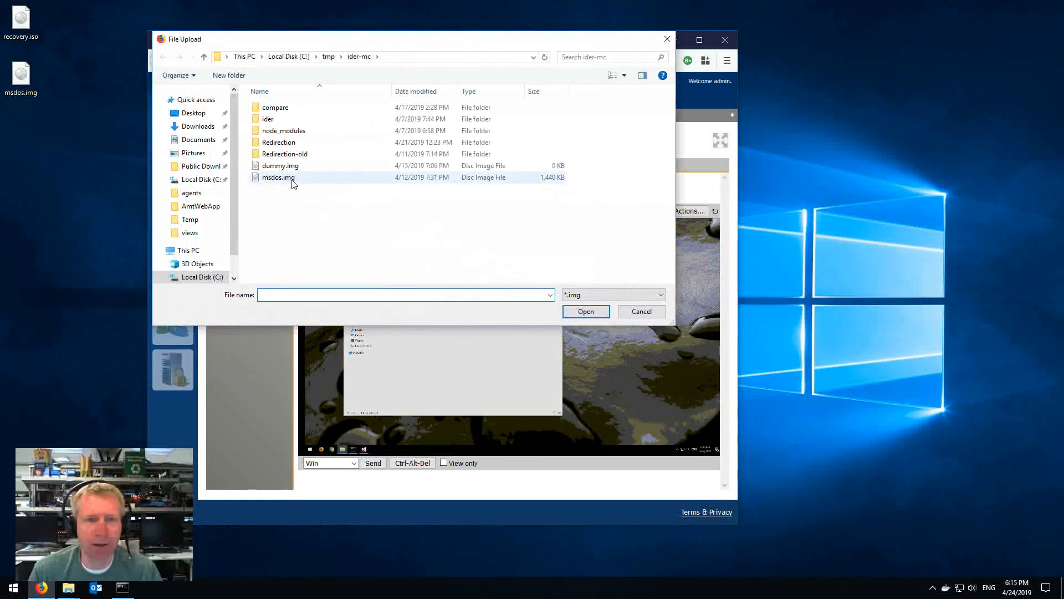
{"action": "left_click", "coordinate": [585, 310]}
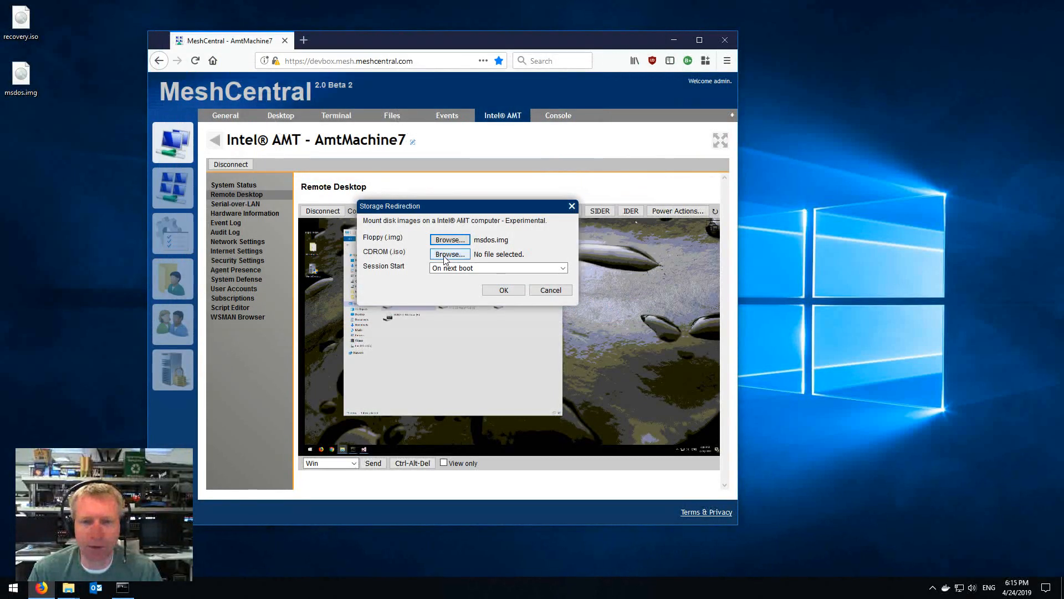
{"action": "left_click", "coordinate": [449, 254]}
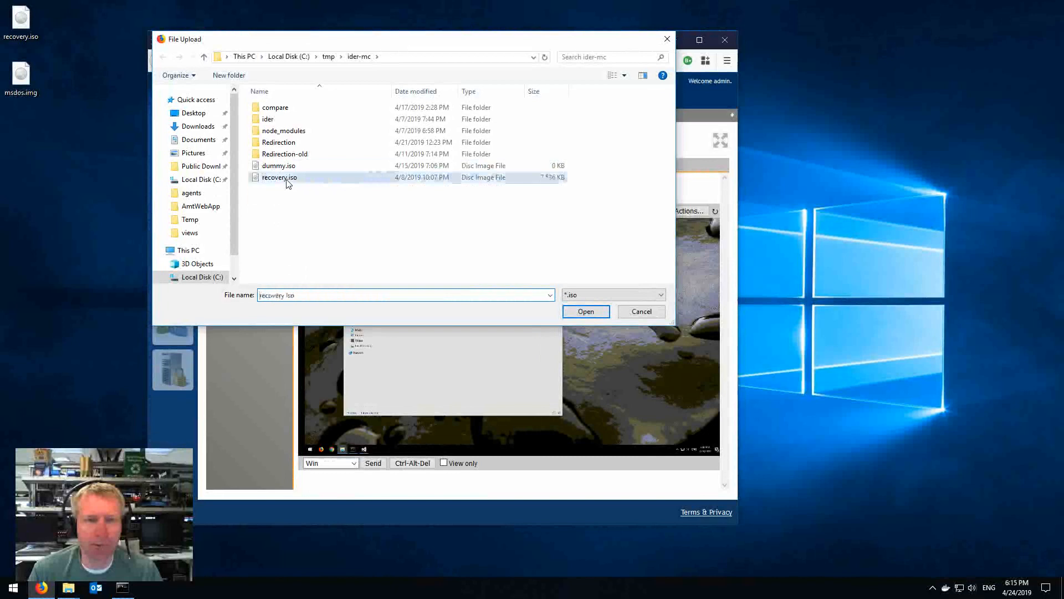
{"action": "left_click", "coordinate": [585, 310]}
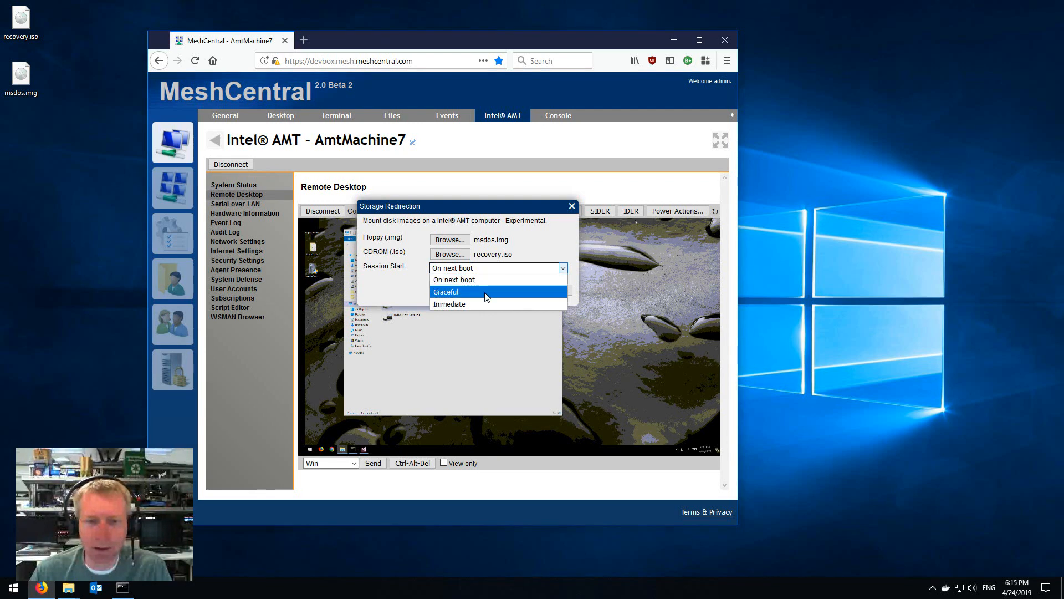
{"action": "left_click", "coordinate": [446, 291]}
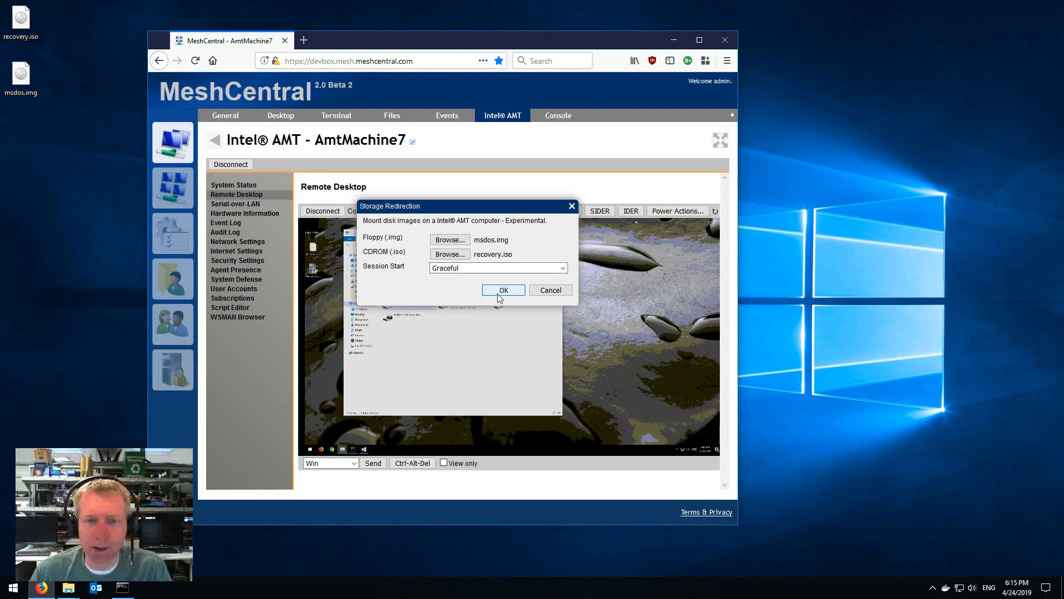
Step: Start the IDE-R session, then bring up the Remote Desktop Settings dialog
{"action": "left_click", "coordinate": [503, 289]}
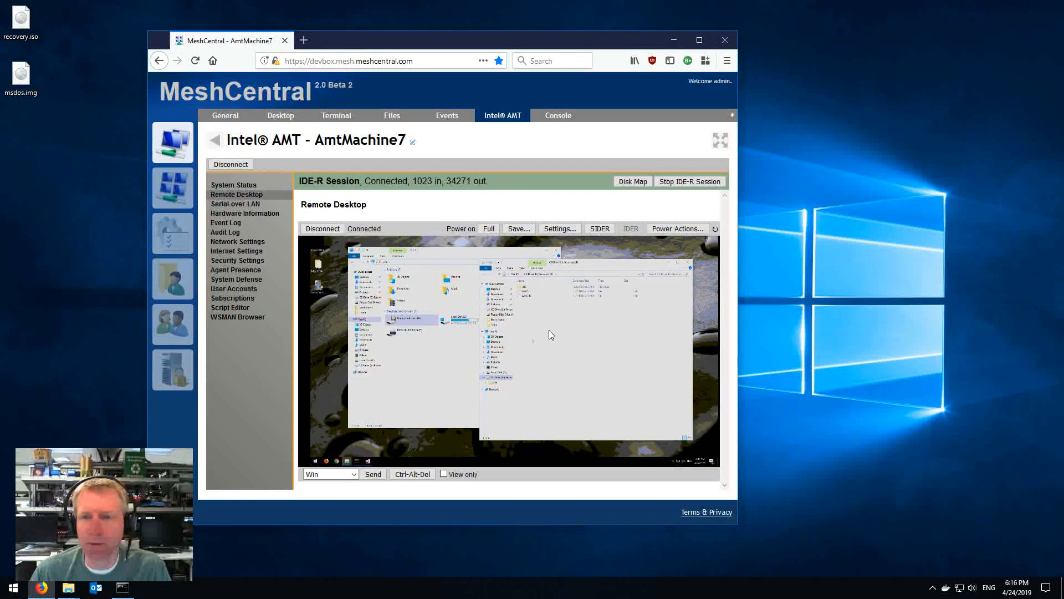
{"action": "left_click", "coordinate": [558, 229]}
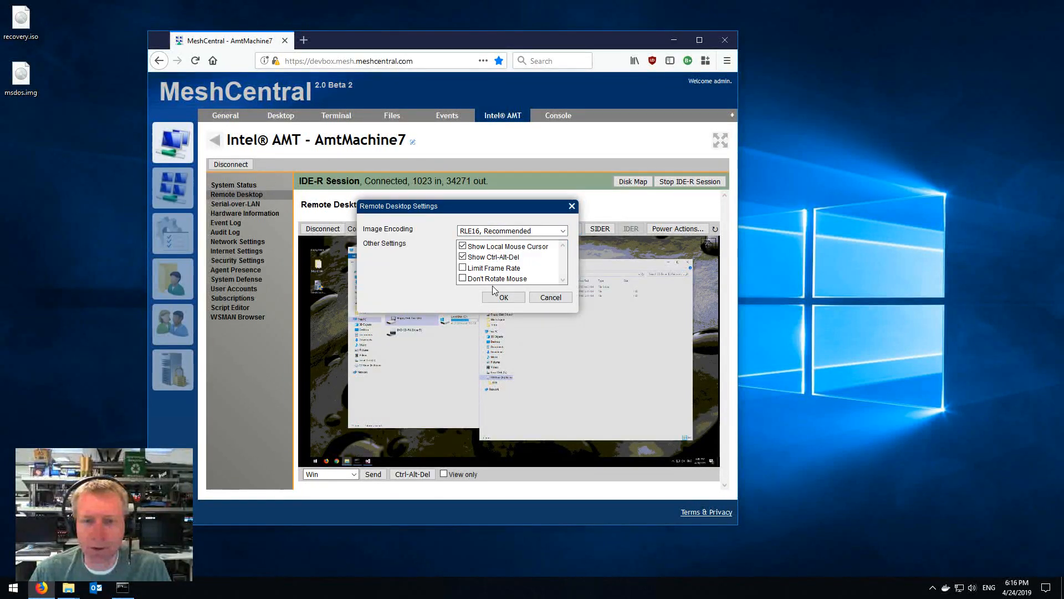
Step: Accept the Remote Desktop Settings, leaving the IDE-R session running
{"action": "left_click", "coordinate": [503, 297]}
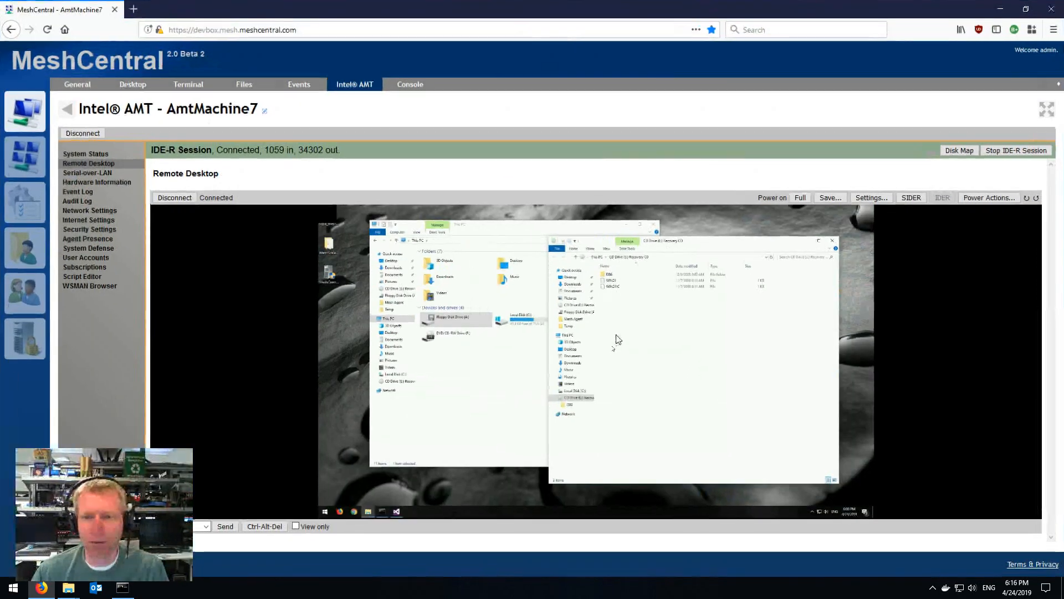
{"action": "mouse_move", "coordinate": [659, 377]}
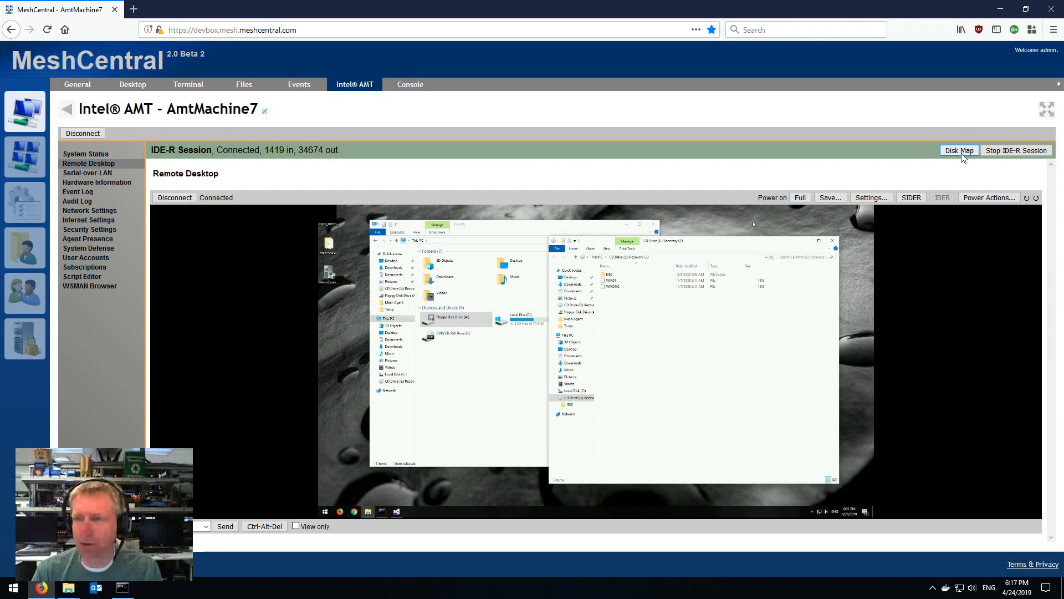
Step: Show the Disk Map and browse the remote Floppy Disk Drive's files as sectors are read
{"action": "left_click", "coordinate": [959, 149]}
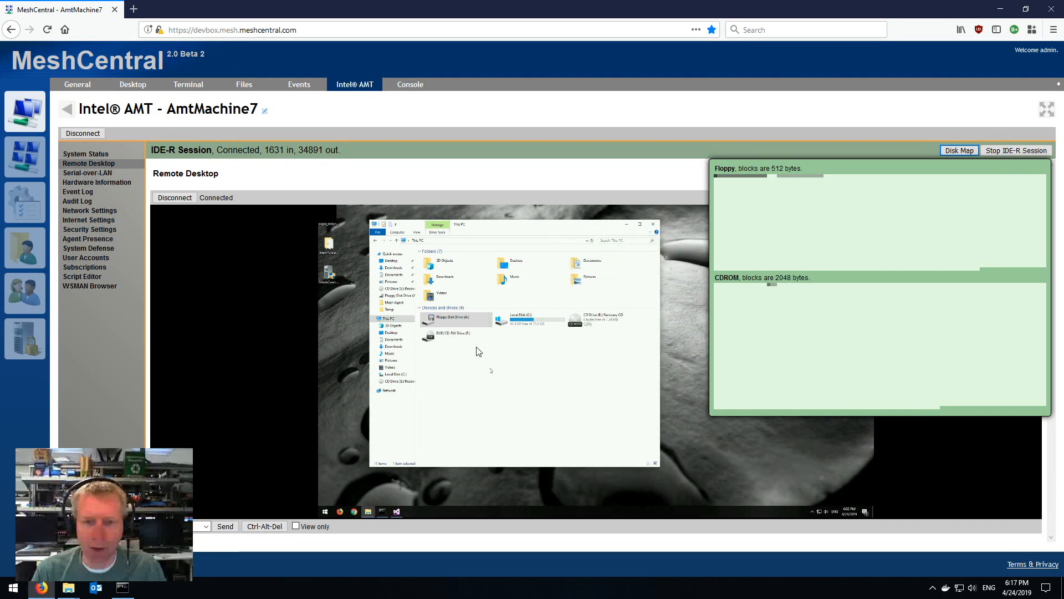
{"action": "double_click", "coordinate": [455, 317]}
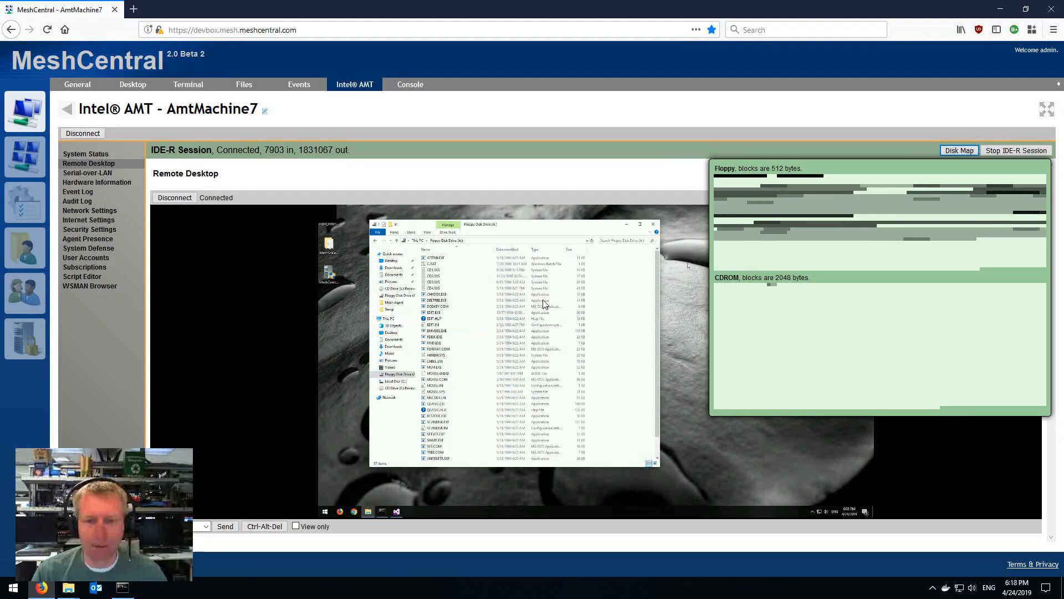
{"action": "left_click", "coordinate": [434, 337]}
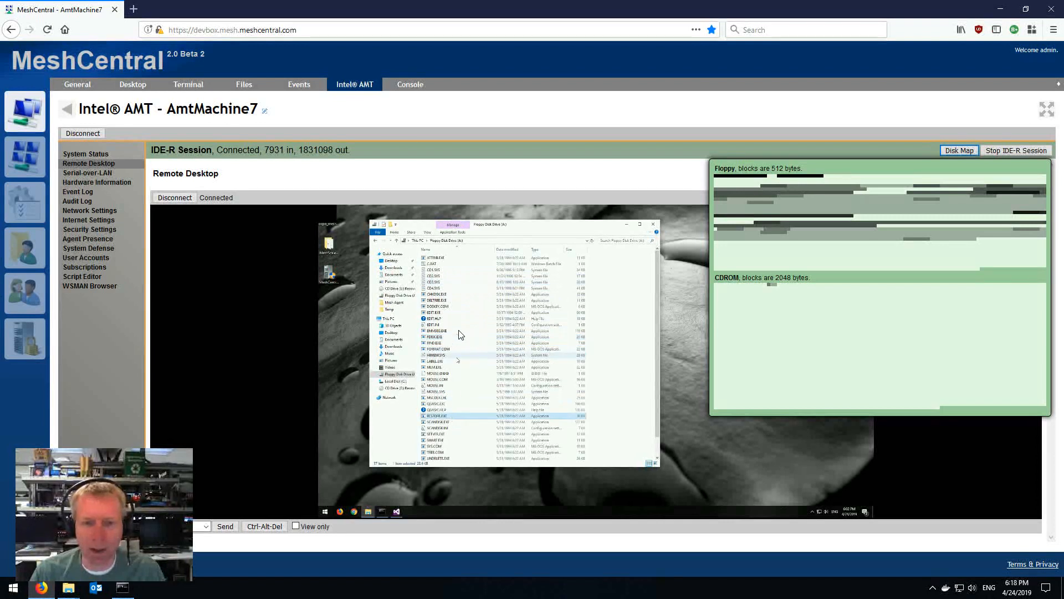
{"action": "right_click", "coordinate": [431, 264]}
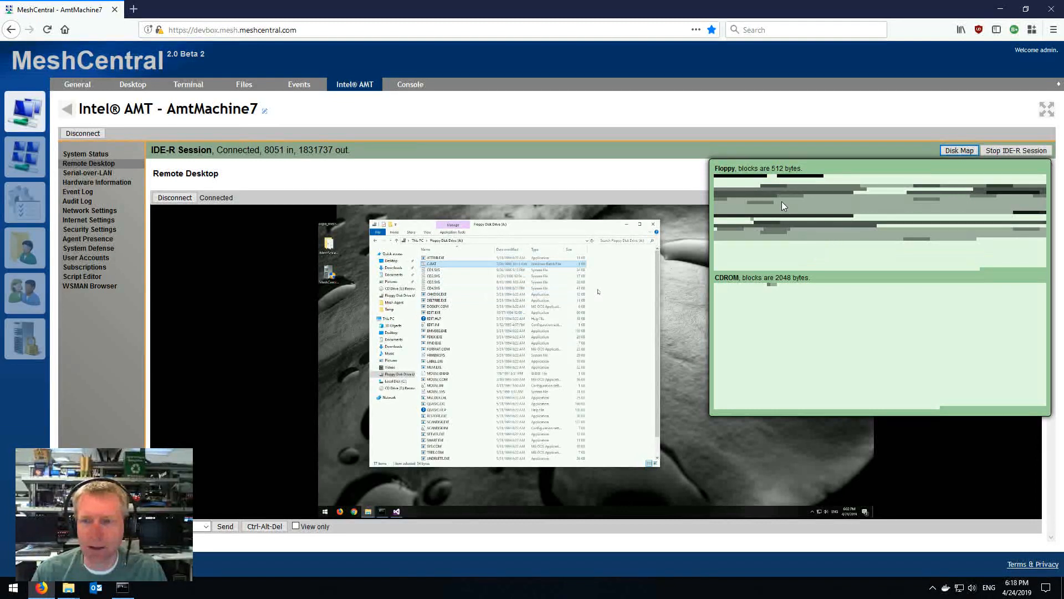
{"action": "mouse_move", "coordinate": [832, 253]}
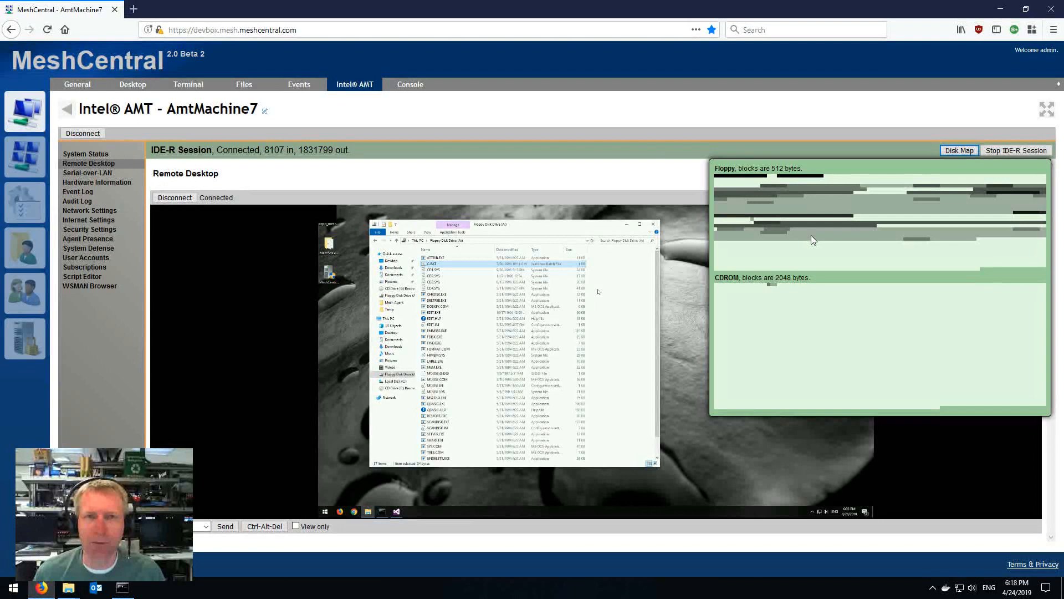
{"action": "mouse_move", "coordinate": [745, 180]}
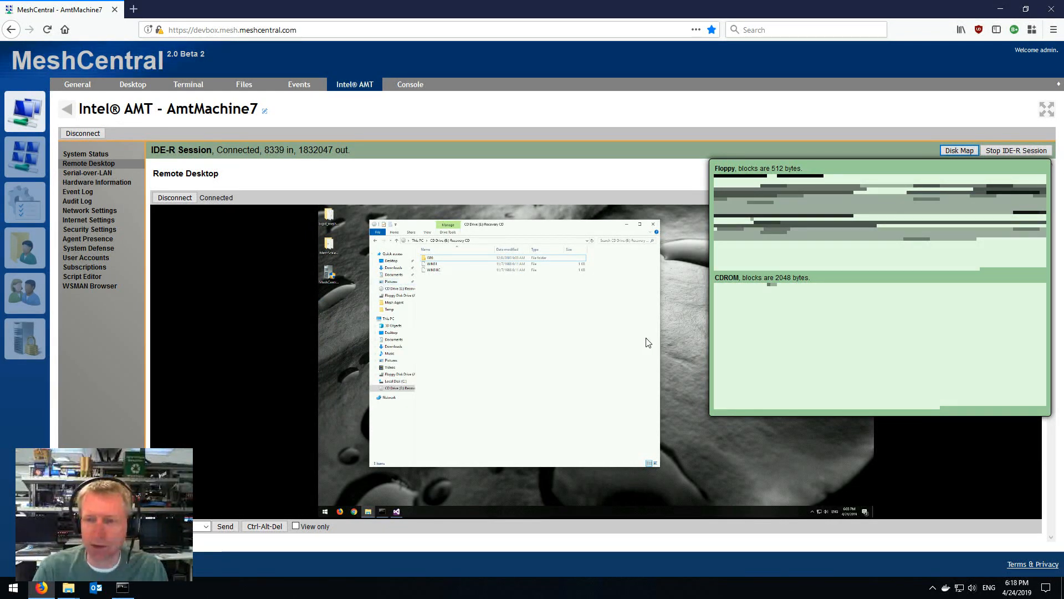
{"action": "mouse_move", "coordinate": [969, 309]}
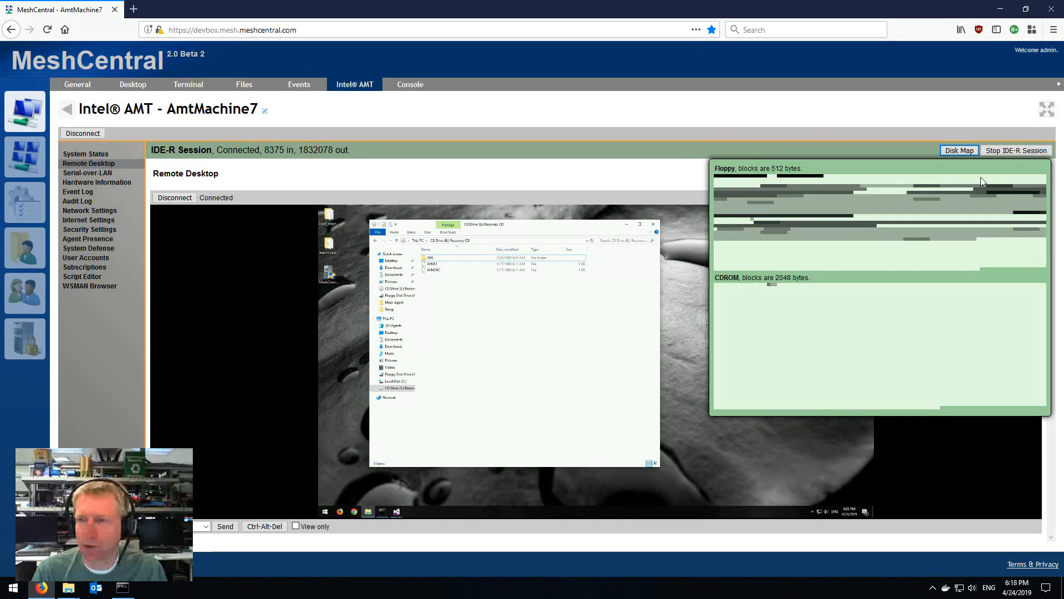
Step: Hide the Disk Map, stop the IDE-R session, and show This PC remotely
{"action": "left_click", "coordinate": [958, 150]}
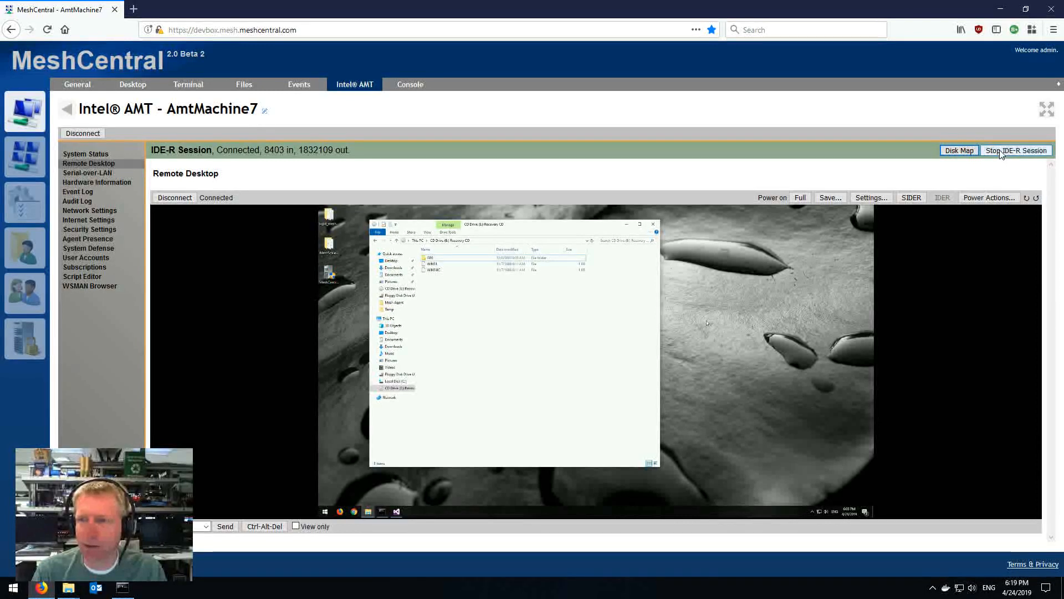
{"action": "left_click", "coordinate": [1017, 150]}
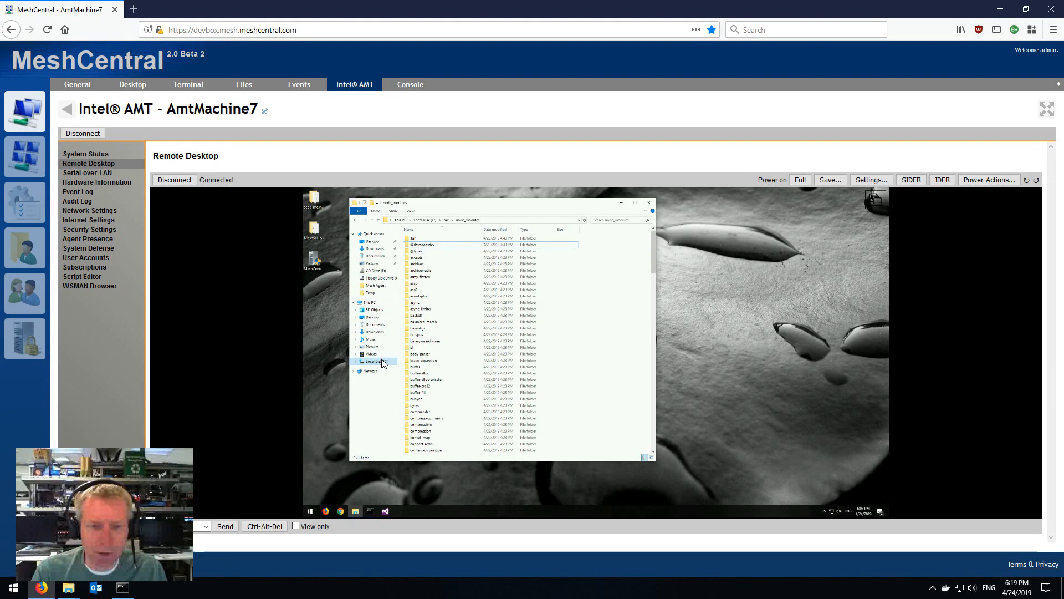
{"action": "left_click", "coordinate": [372, 302]}
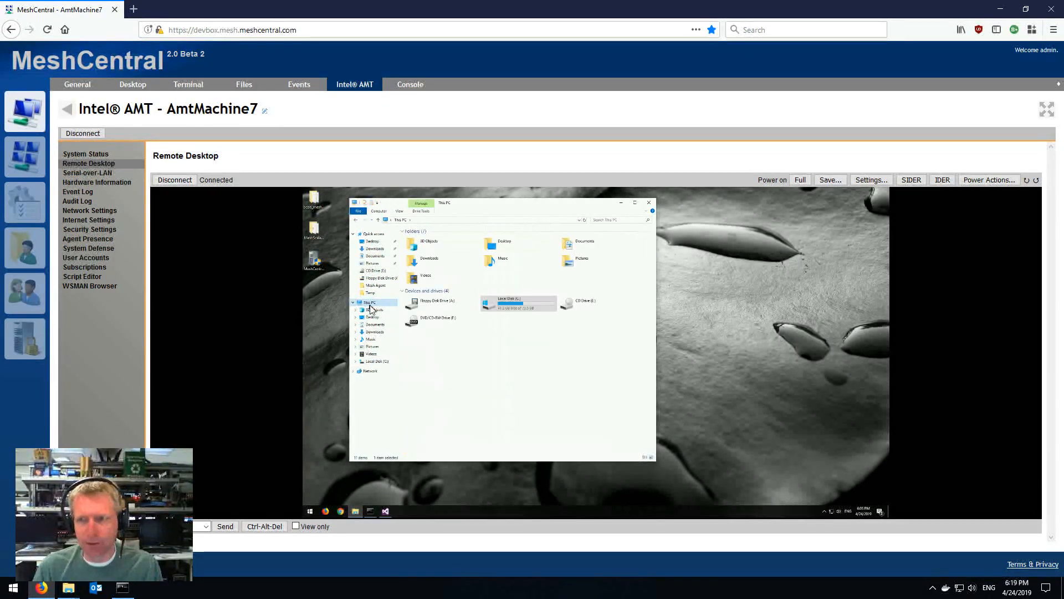
{"action": "left_click", "coordinate": [942, 179]}
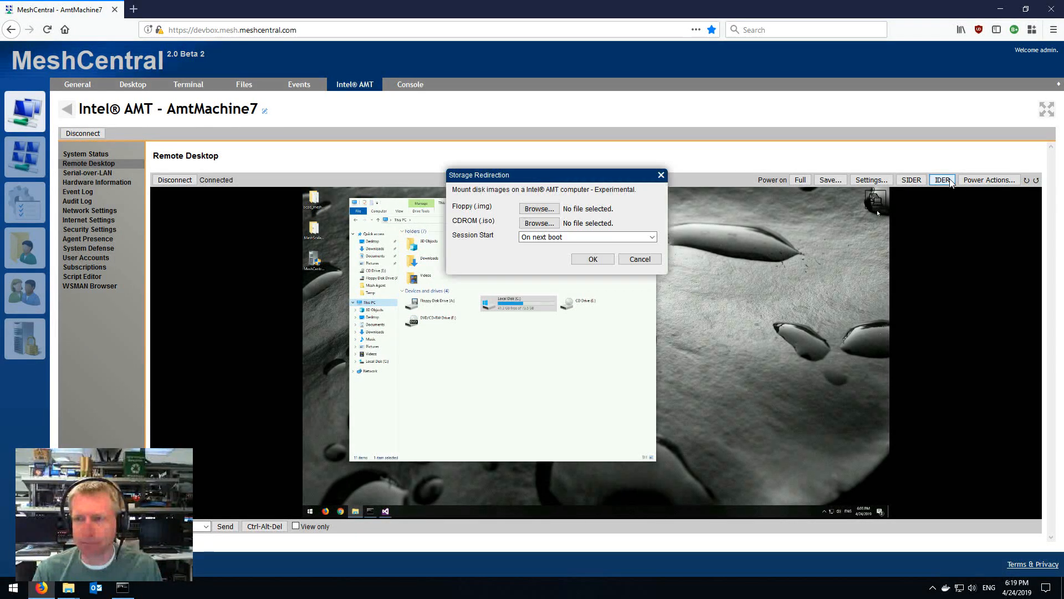
{"action": "mouse_move", "coordinate": [844, 334]}
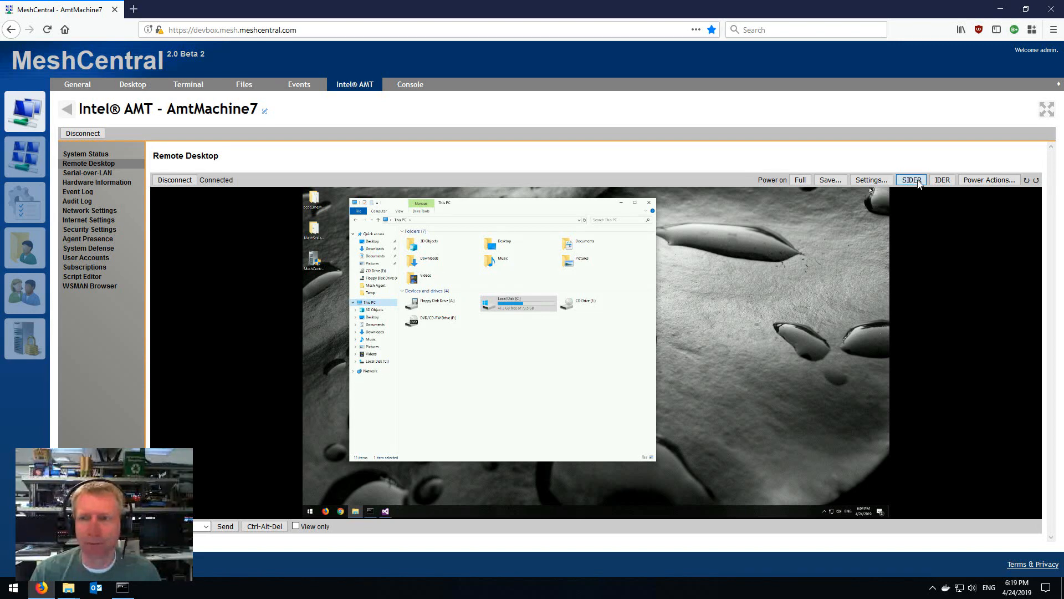
Step: Check the SIDER dialog's Floppy Image and CDROM Image dropdowns, which offer only None
{"action": "left_click", "coordinate": [911, 179]}
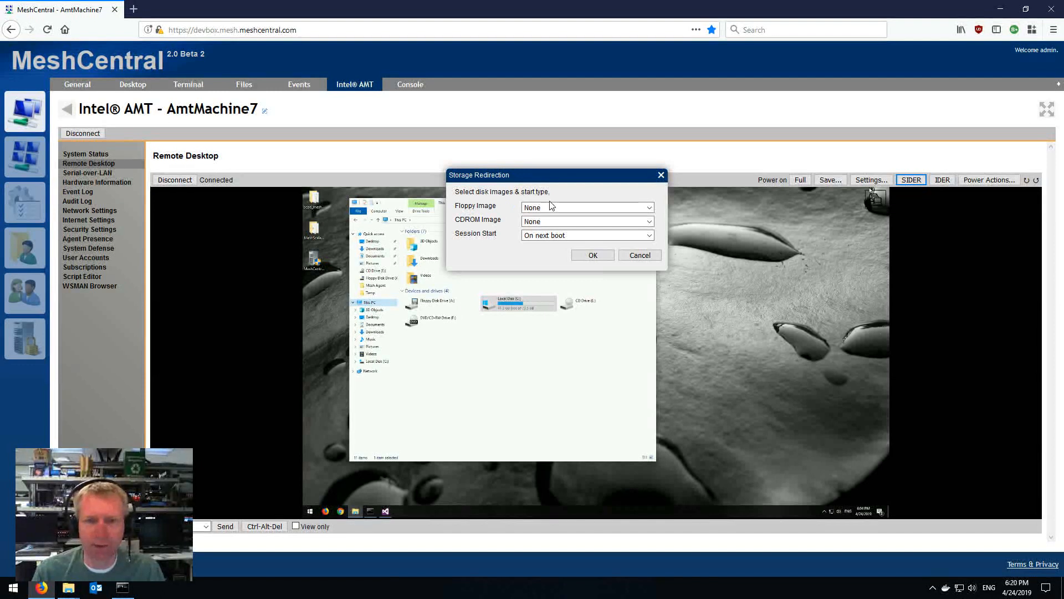
{"action": "left_click", "coordinate": [586, 207]}
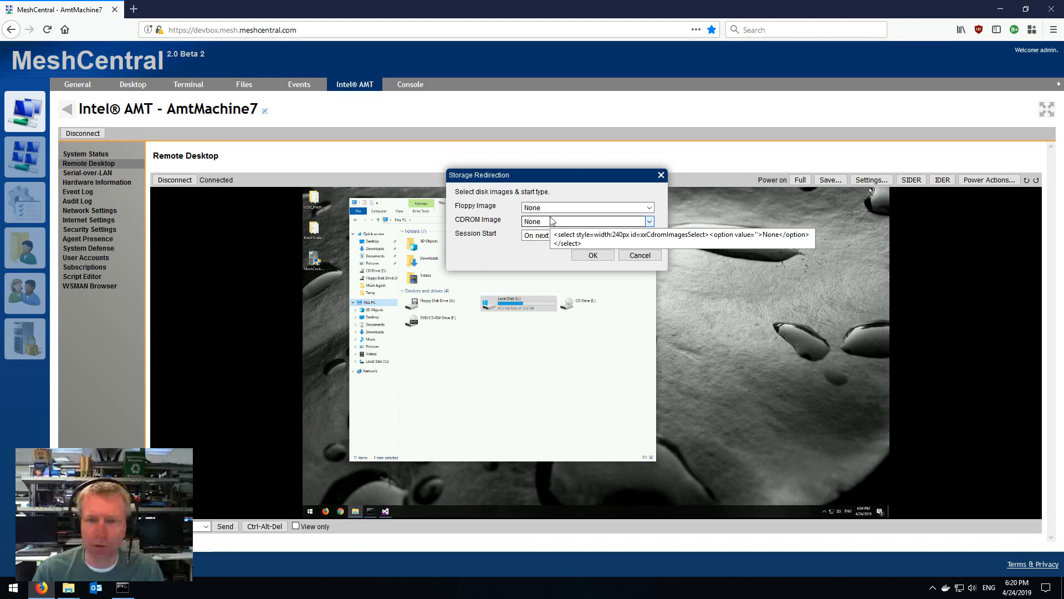
{"action": "left_click", "coordinate": [638, 255]}
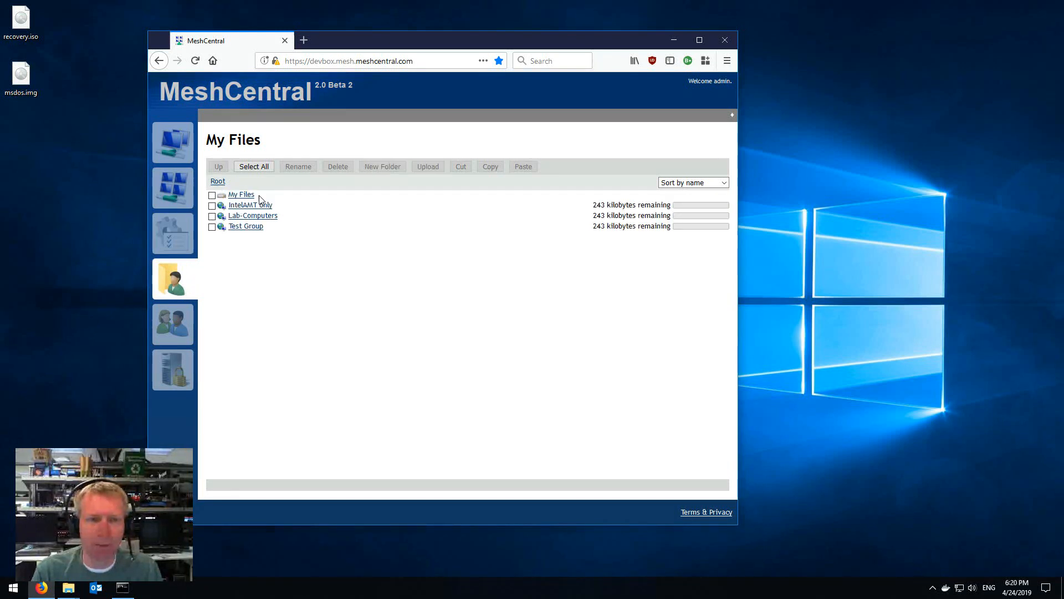
Step: Show My Files holding msdos.img and recovery.iso alongside the Public folder
{"action": "left_click", "coordinate": [241, 195]}
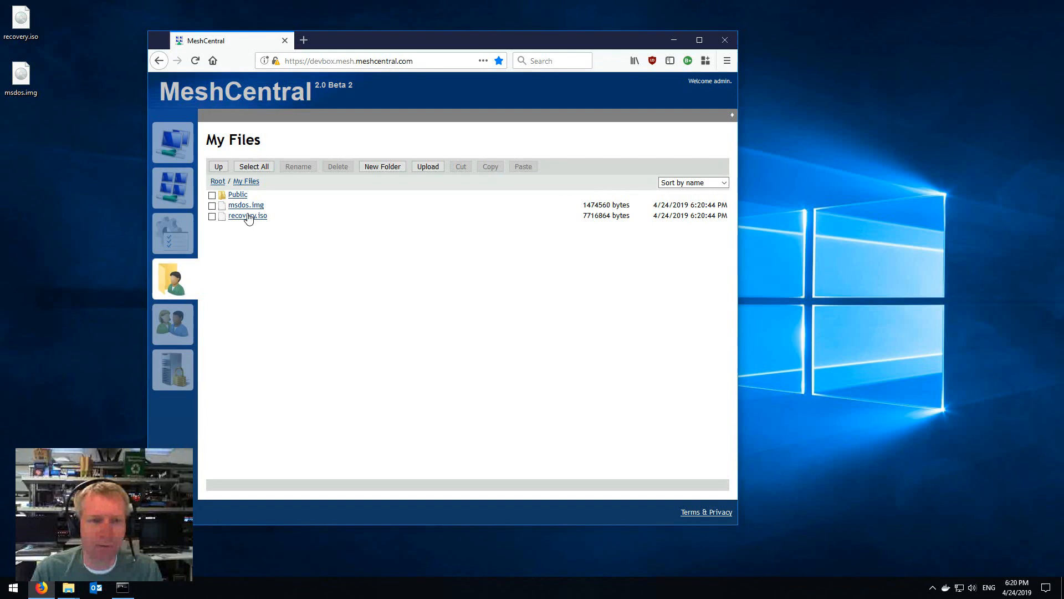
{"action": "mouse_move", "coordinate": [241, 204]}
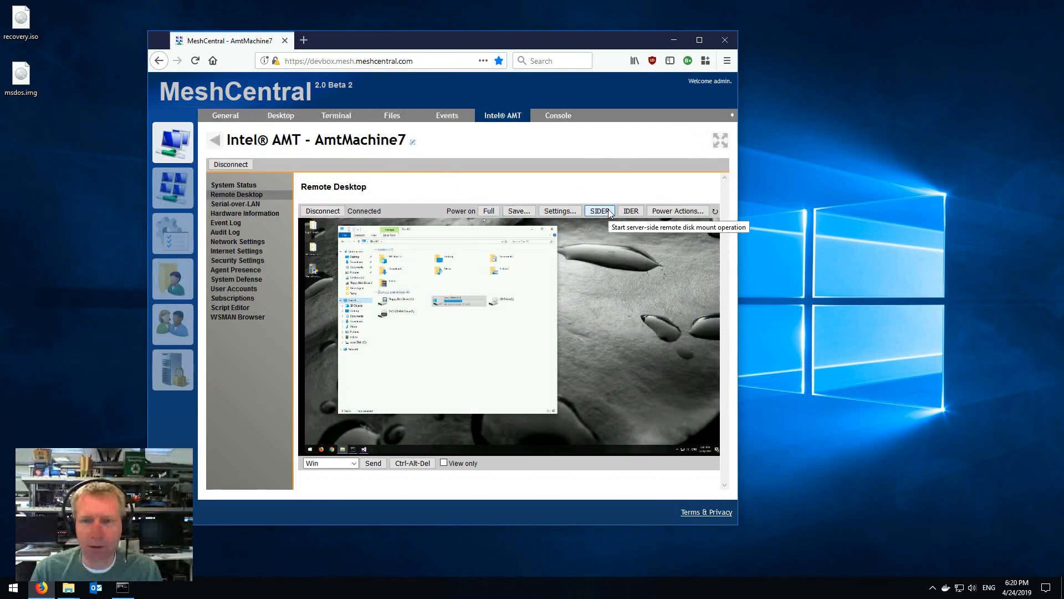
Step: Start a server IDE-R session serving msdos.img as floppy and recovery.iso as CD
{"action": "left_click", "coordinate": [598, 211]}
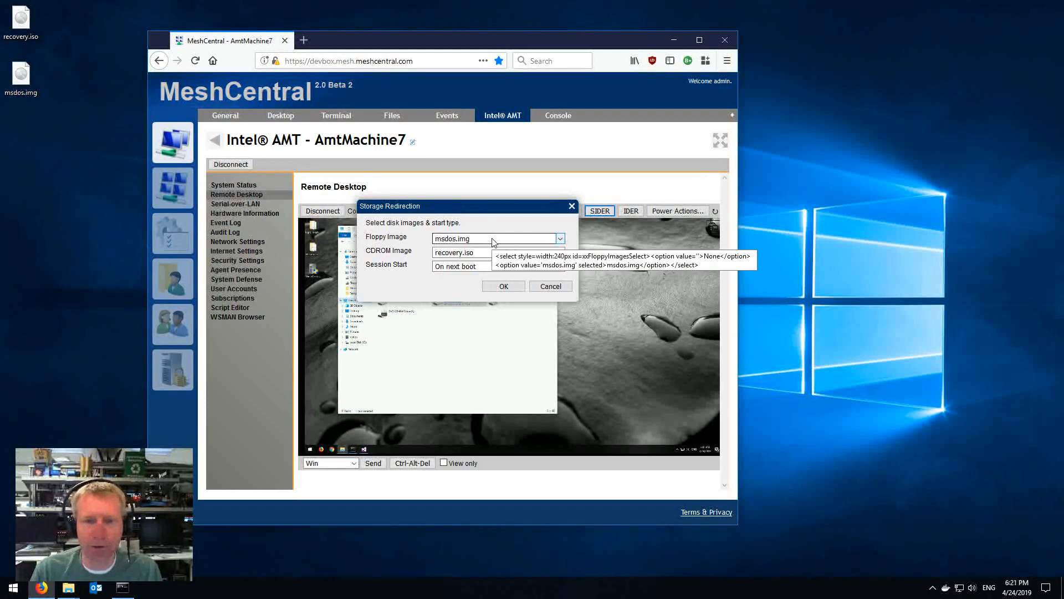
{"action": "left_click", "coordinate": [495, 239]}
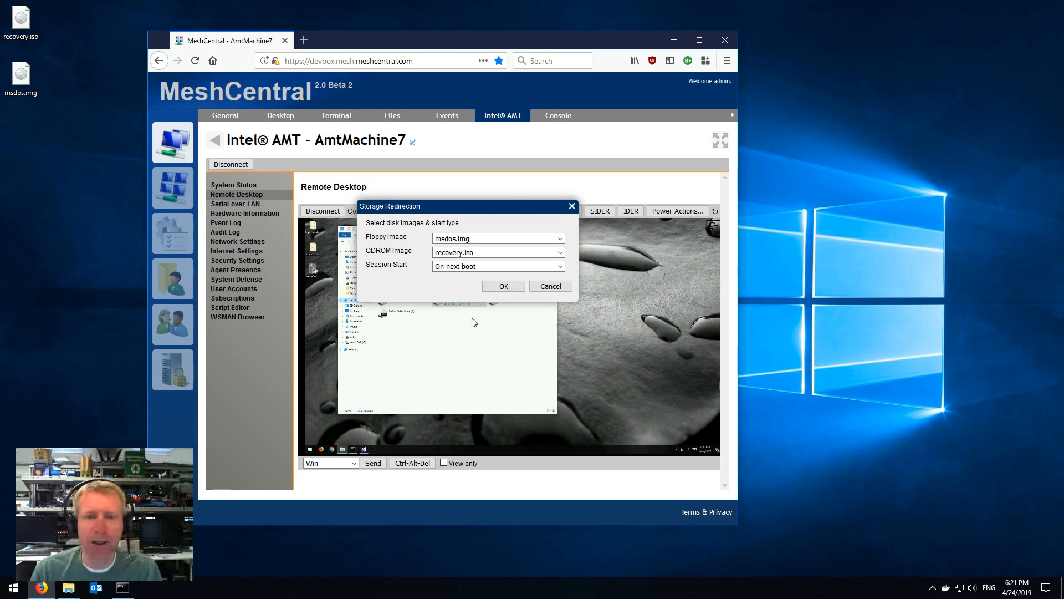
{"action": "mouse_move", "coordinate": [488, 312]}
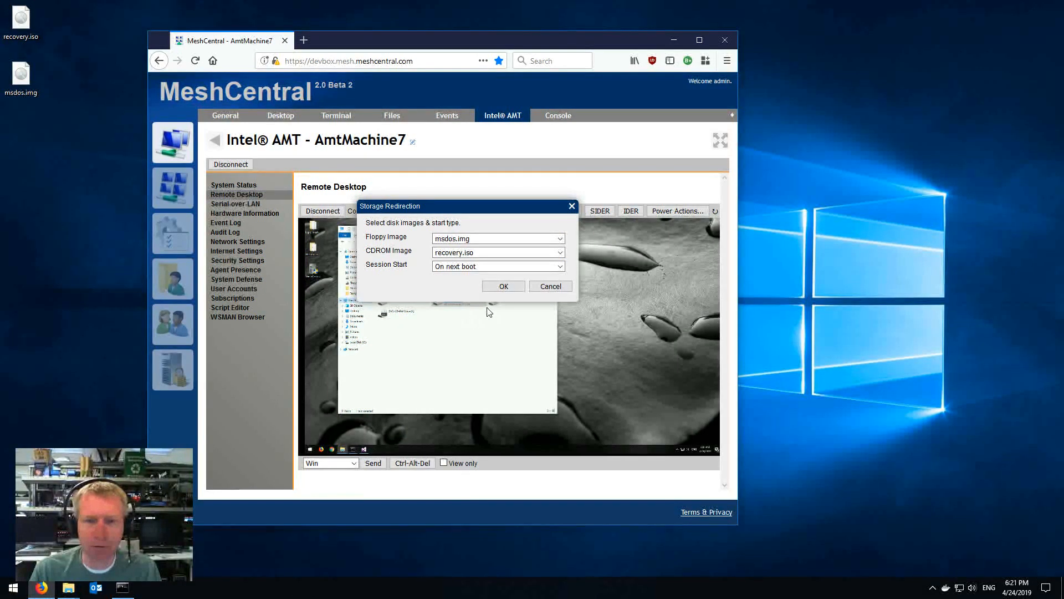
{"action": "left_click", "coordinate": [503, 285]}
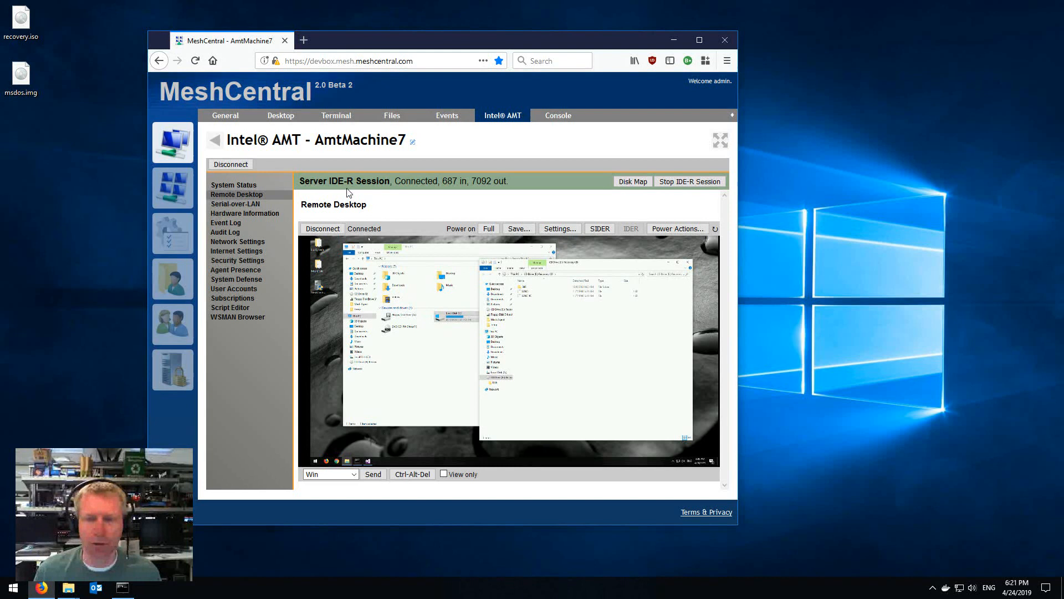
{"action": "mouse_move", "coordinate": [387, 204]}
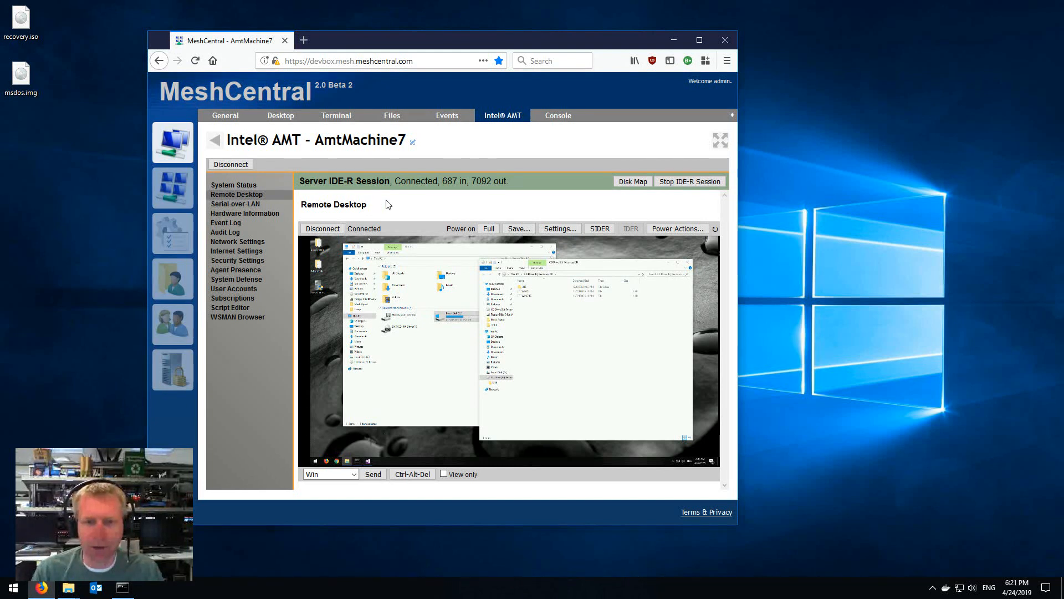
Step: Show the disk map while browsing the served floppy on AmtMachine7, then hide it
{"action": "left_click", "coordinate": [632, 180]}
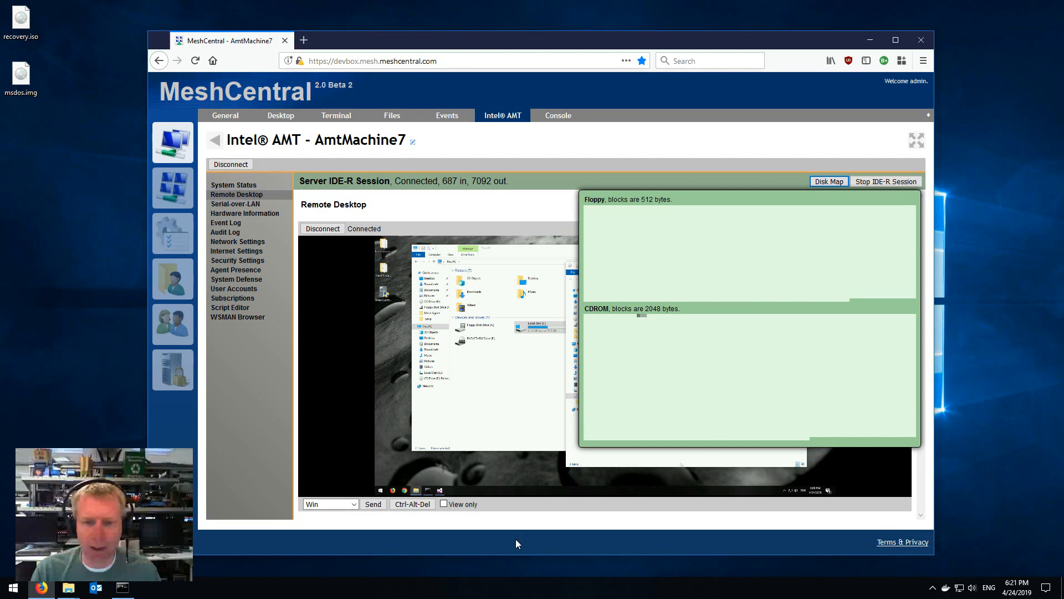
{"action": "left_click", "coordinate": [476, 326]}
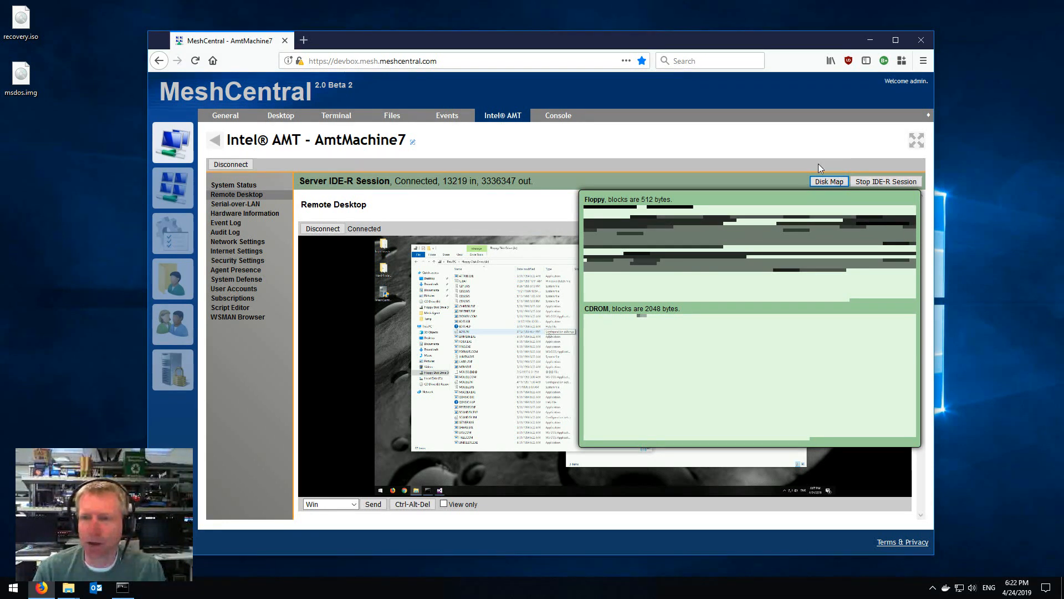
{"action": "left_click", "coordinate": [828, 181]}
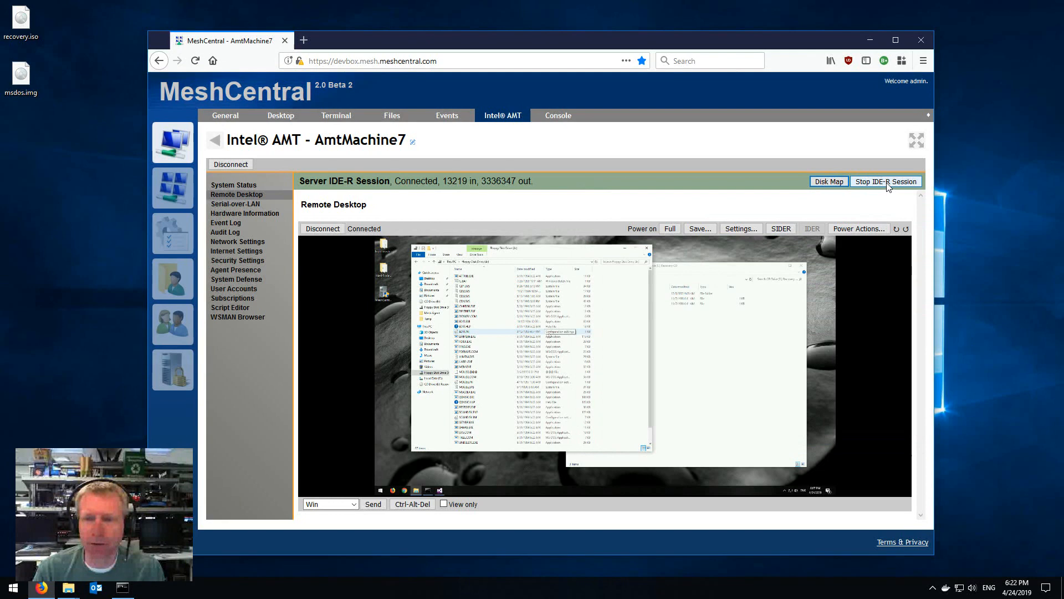